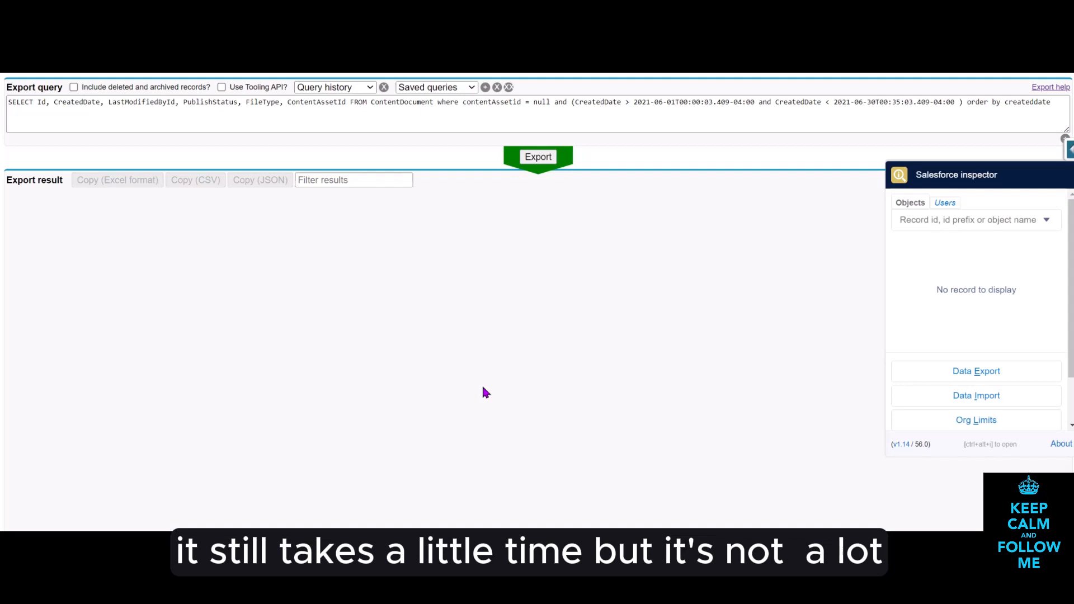
pyautogui.moveTo(461, 354)
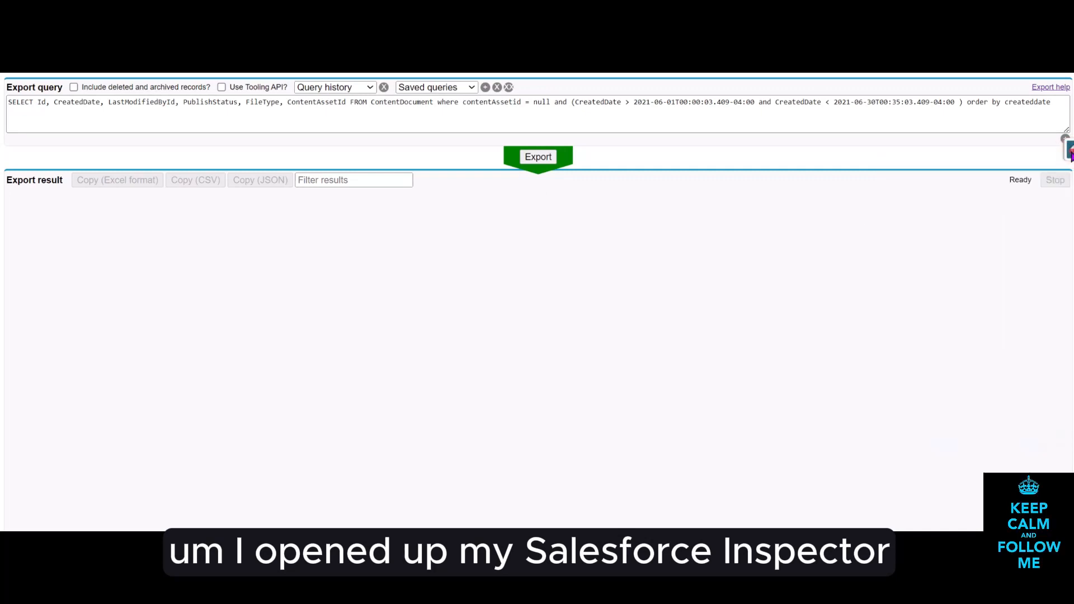
# Step: Change both CreatedDate values from 2021-06 to 2021-07 and export the 932 July ContentDocument records
pyautogui.click(1066, 148)
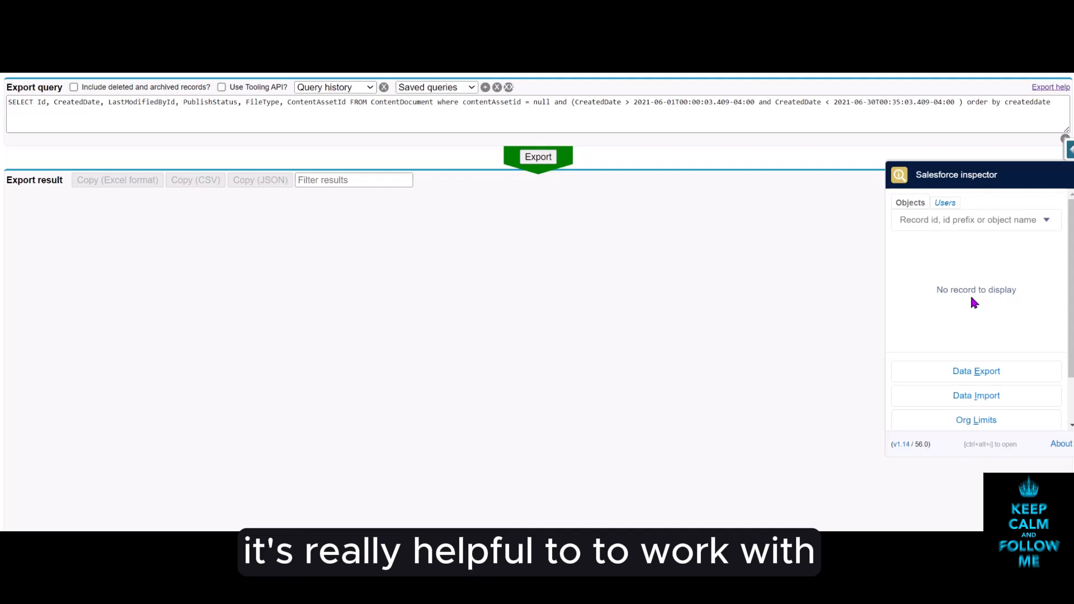
pyautogui.moveTo(976, 371)
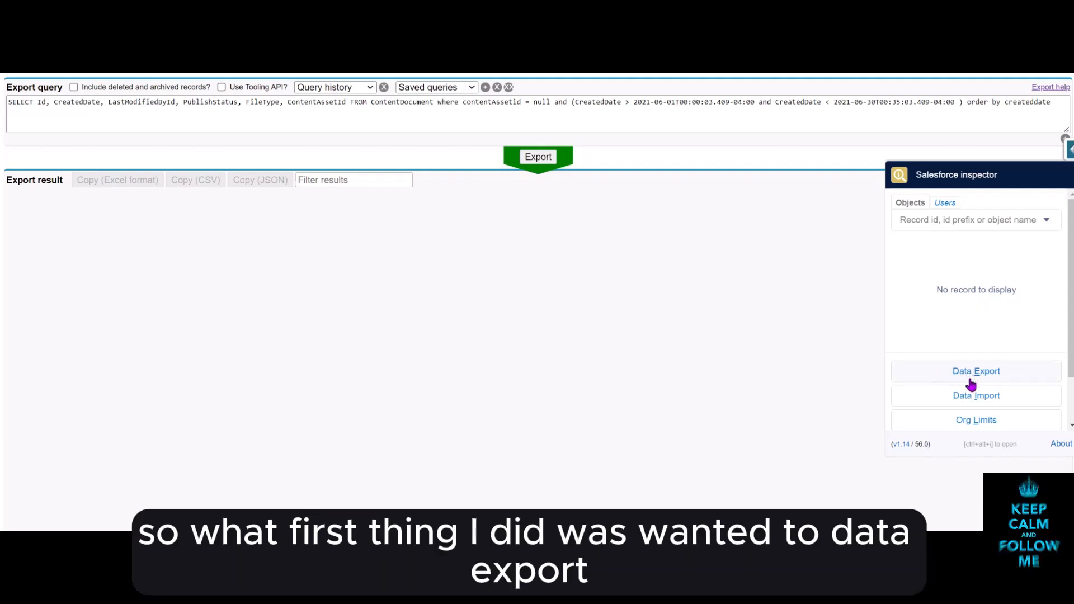
pyautogui.moveTo(962, 378)
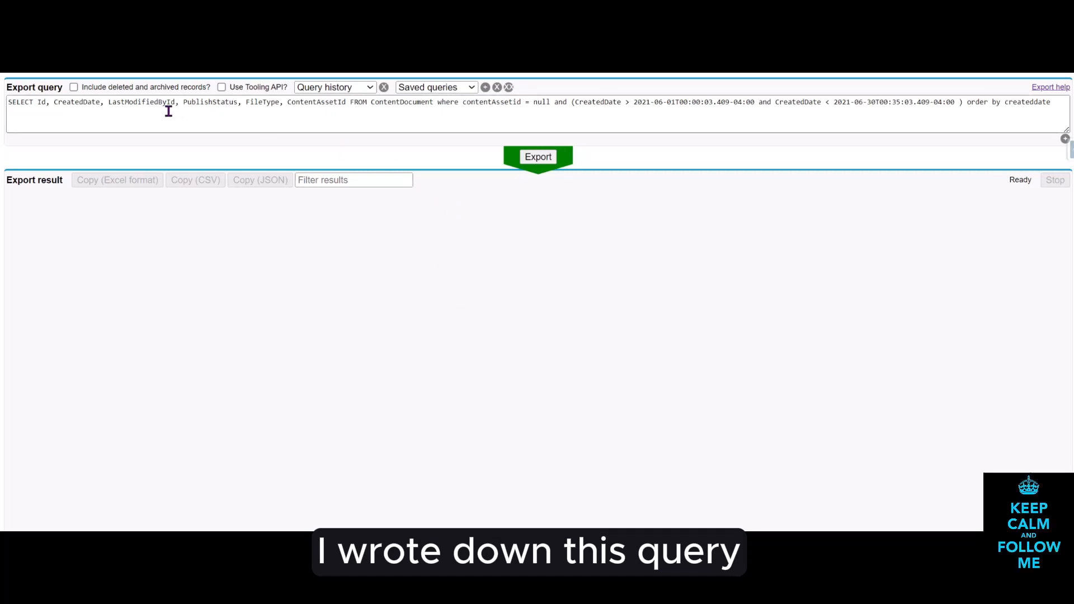
pyautogui.moveTo(632, 107)
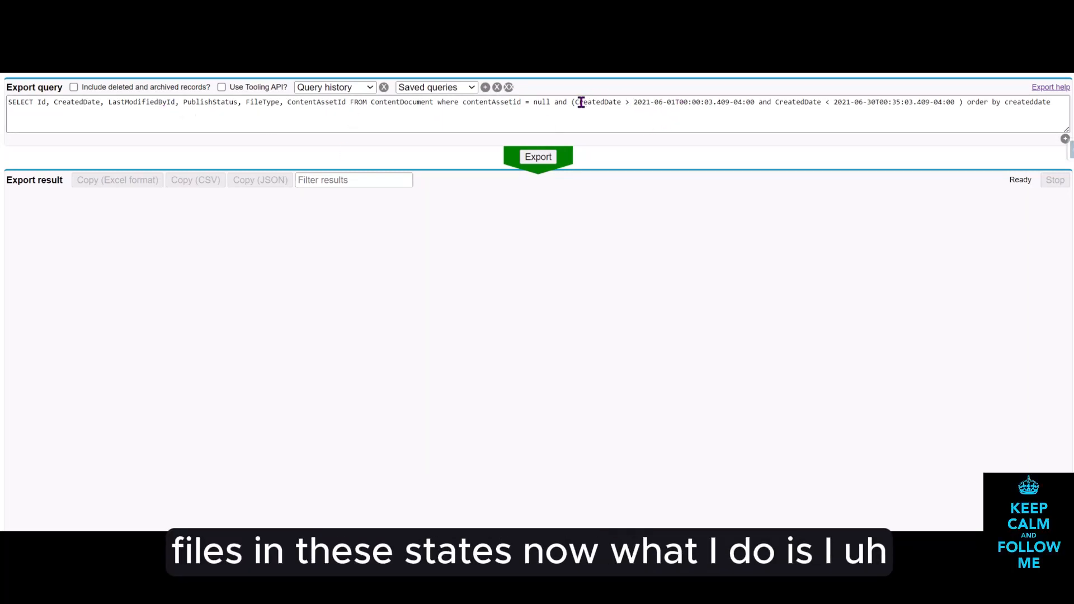
pyautogui.moveTo(826, 102)
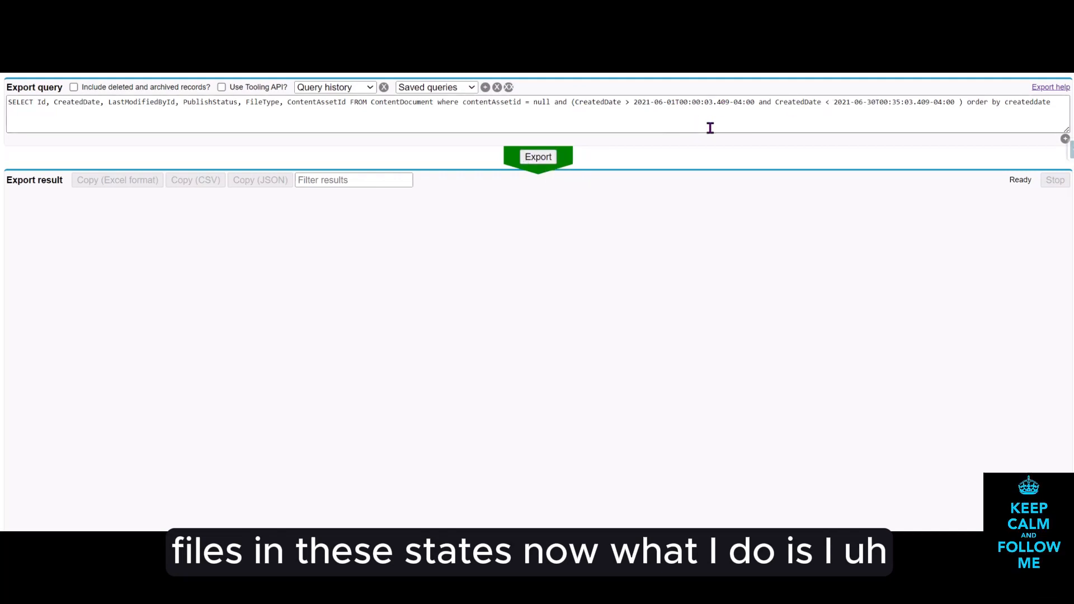
pyautogui.click(538, 156)
pyautogui.write('7')
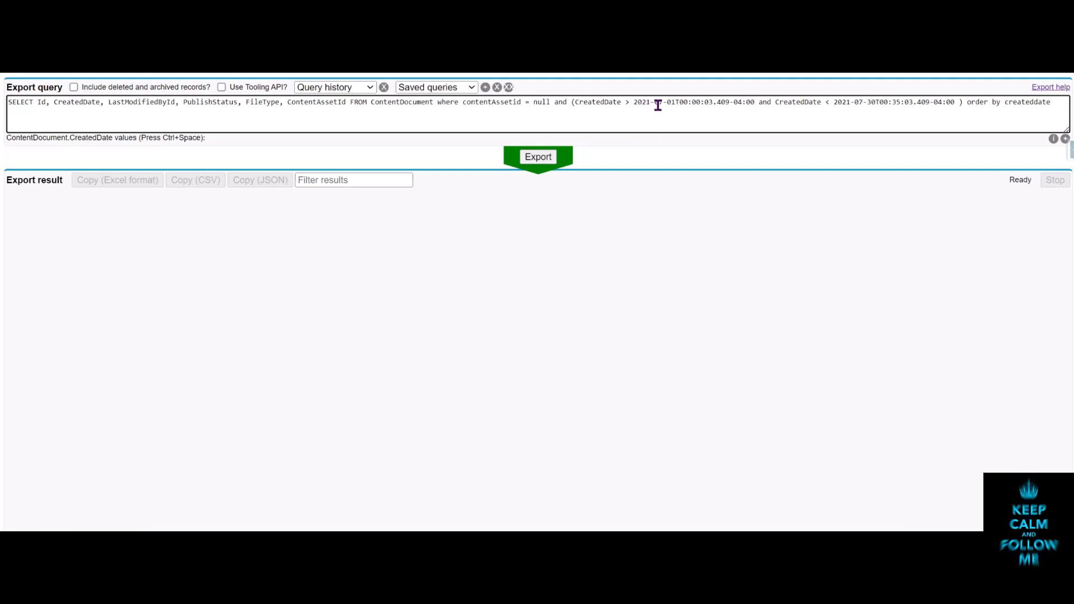
pyautogui.moveTo(842, 101)
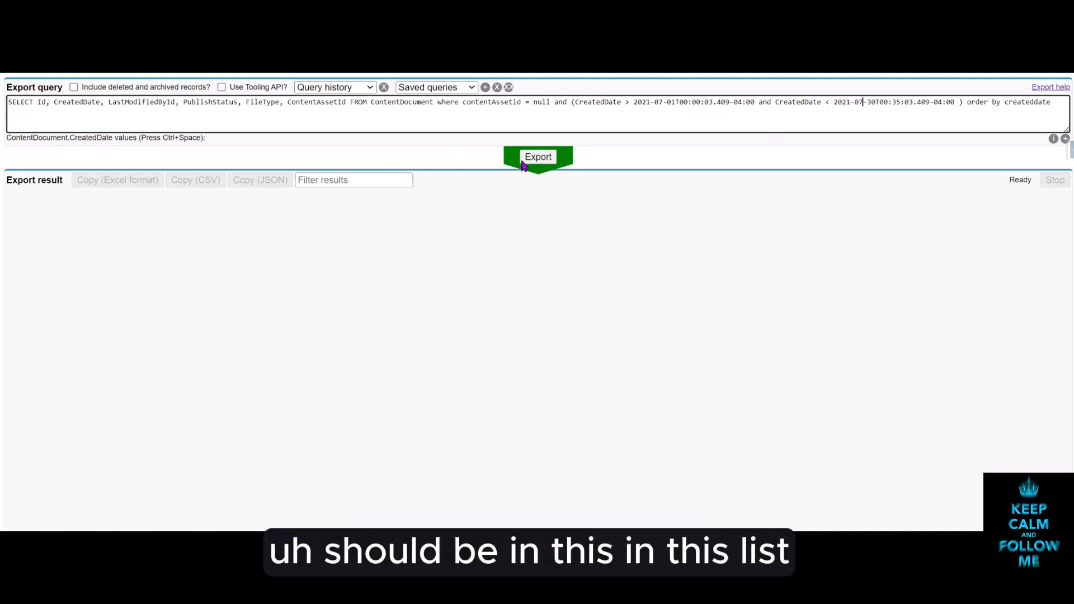
pyautogui.click(538, 157)
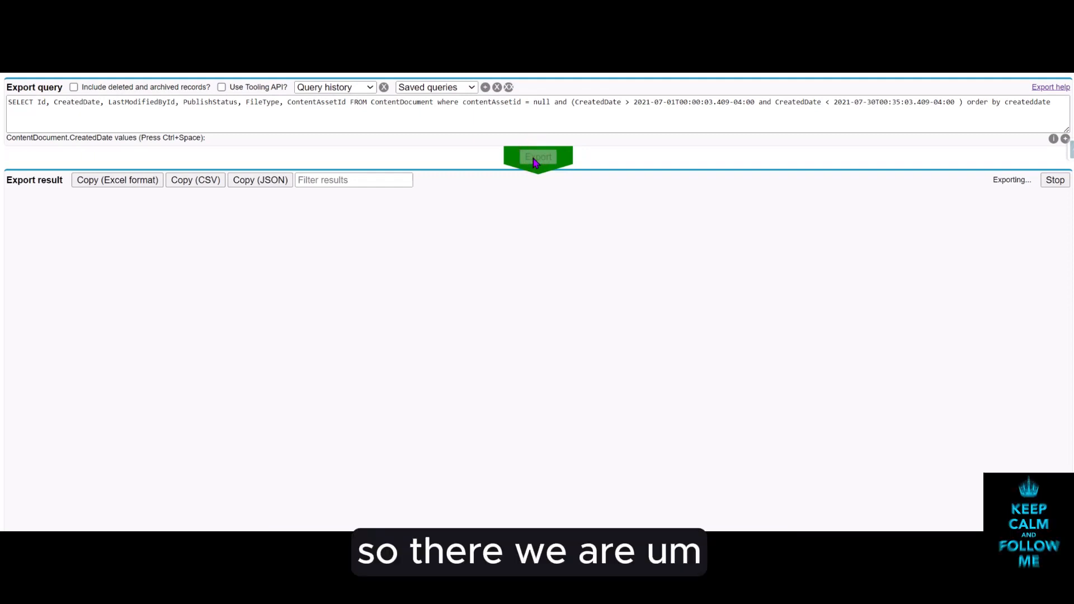
pyautogui.click(537, 157)
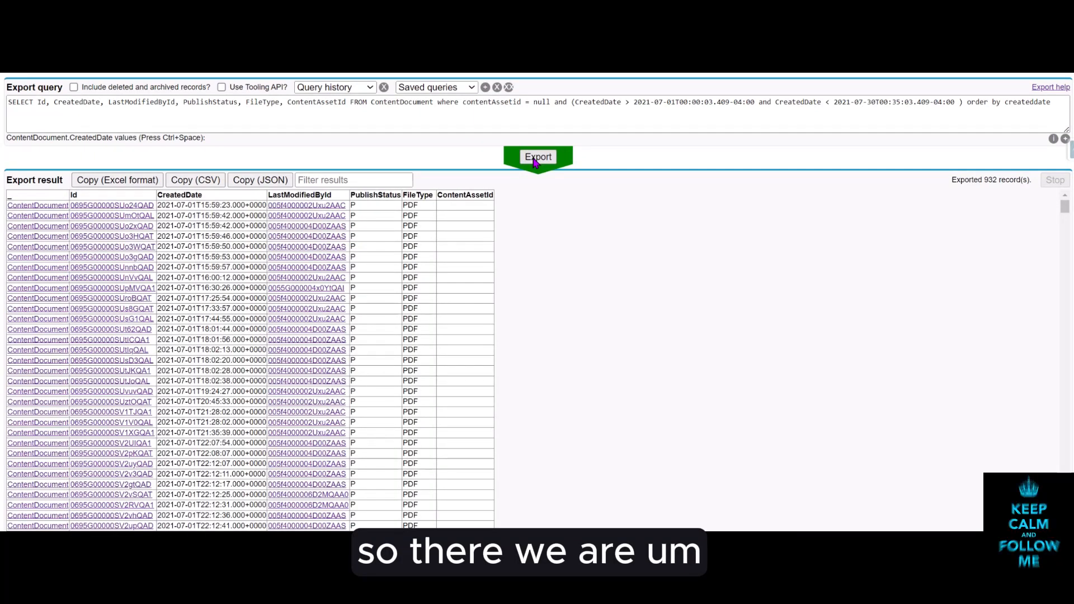
pyautogui.moveTo(986, 190)
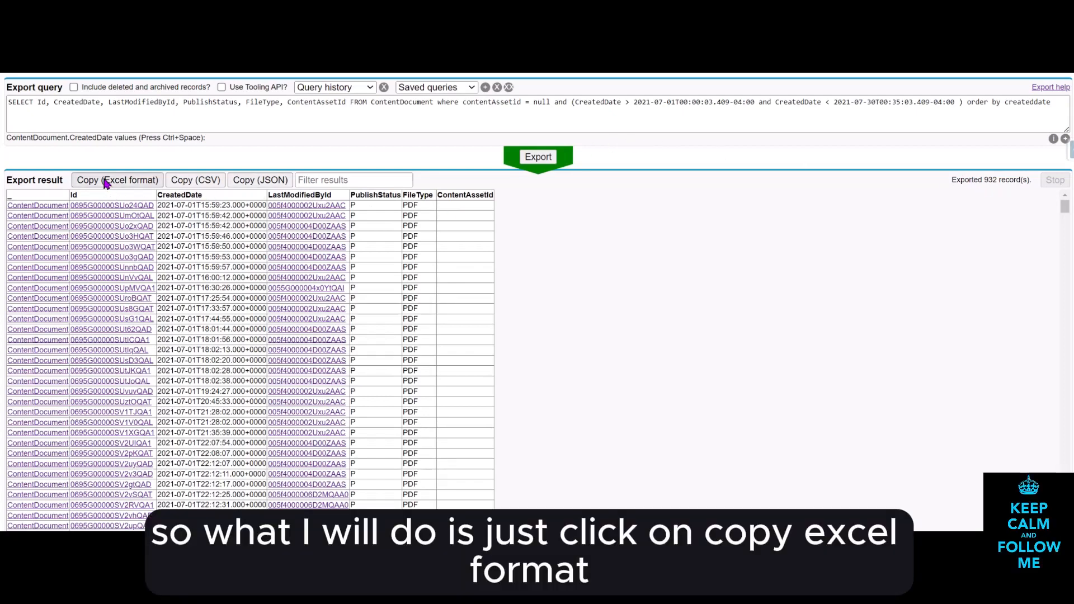
# Step: Copy the exported records in Excel format and open Data Import with the Delete action
pyautogui.click(116, 180)
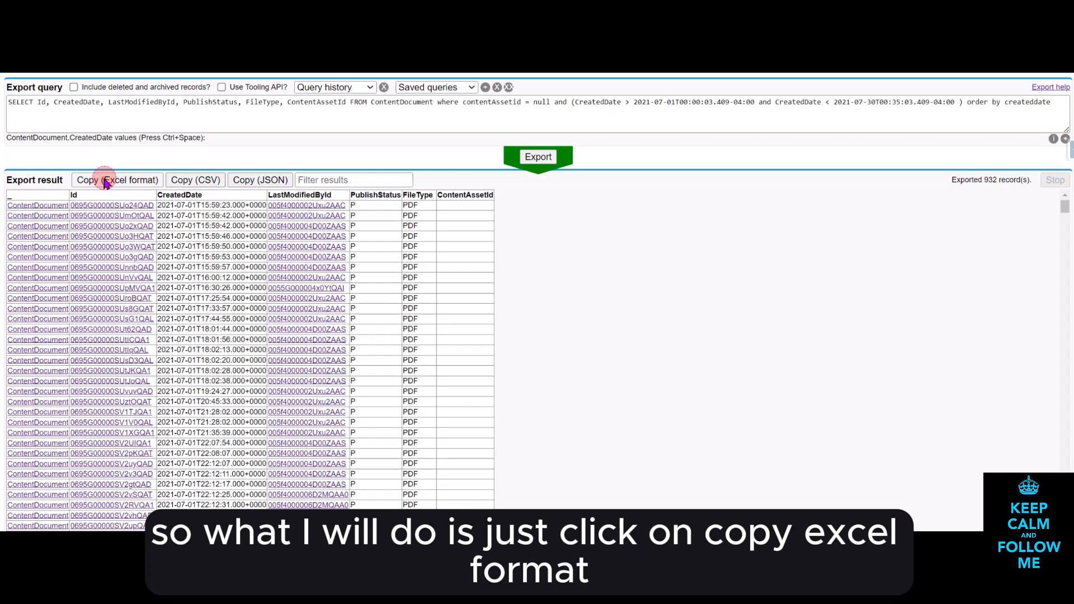
pyautogui.click(117, 179)
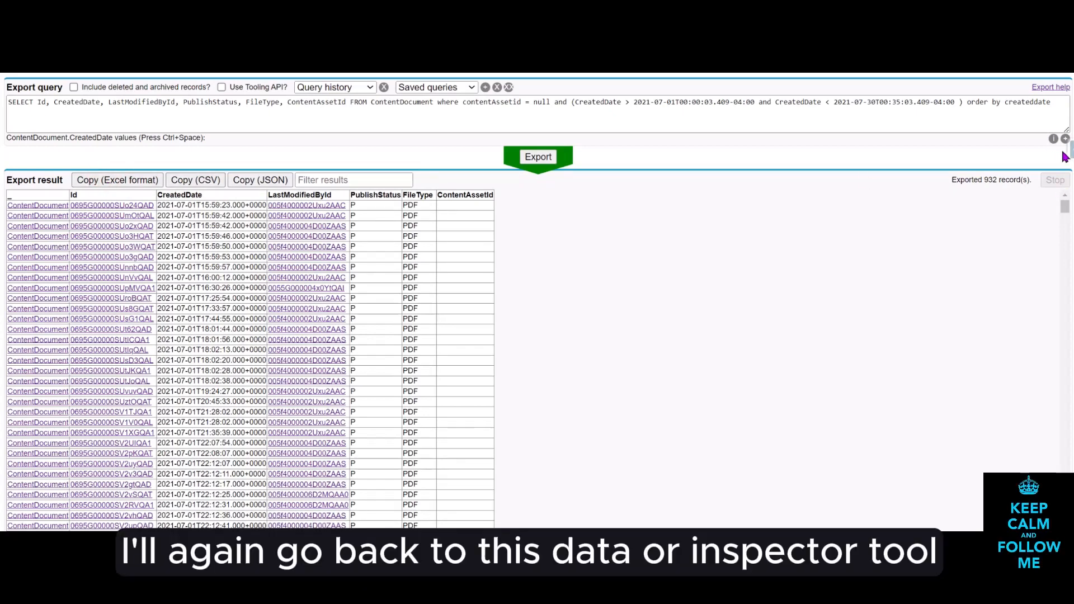
pyautogui.click(1066, 148)
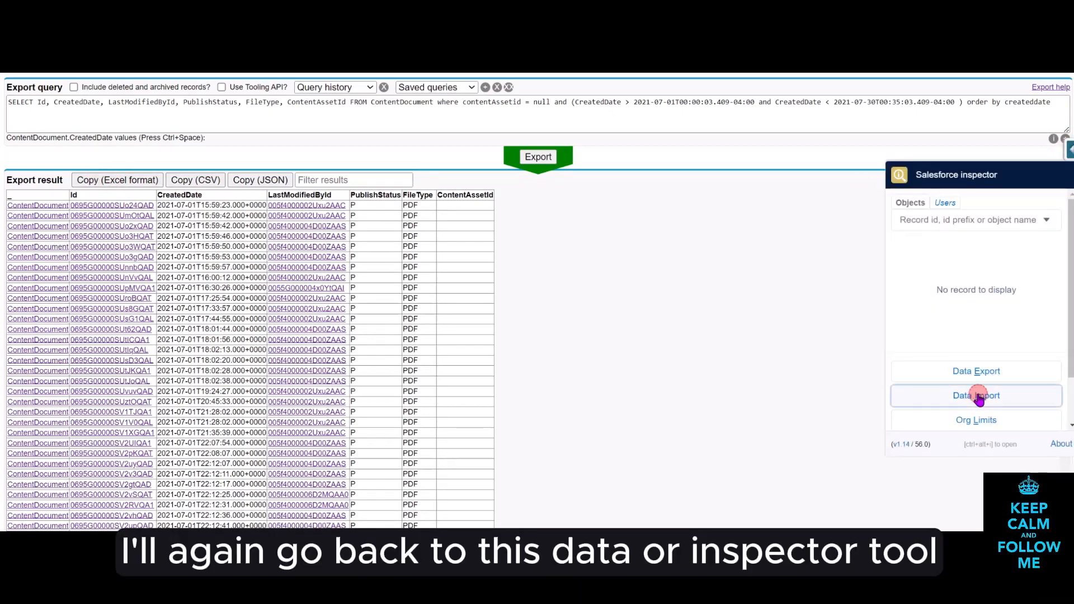
pyautogui.click(976, 396)
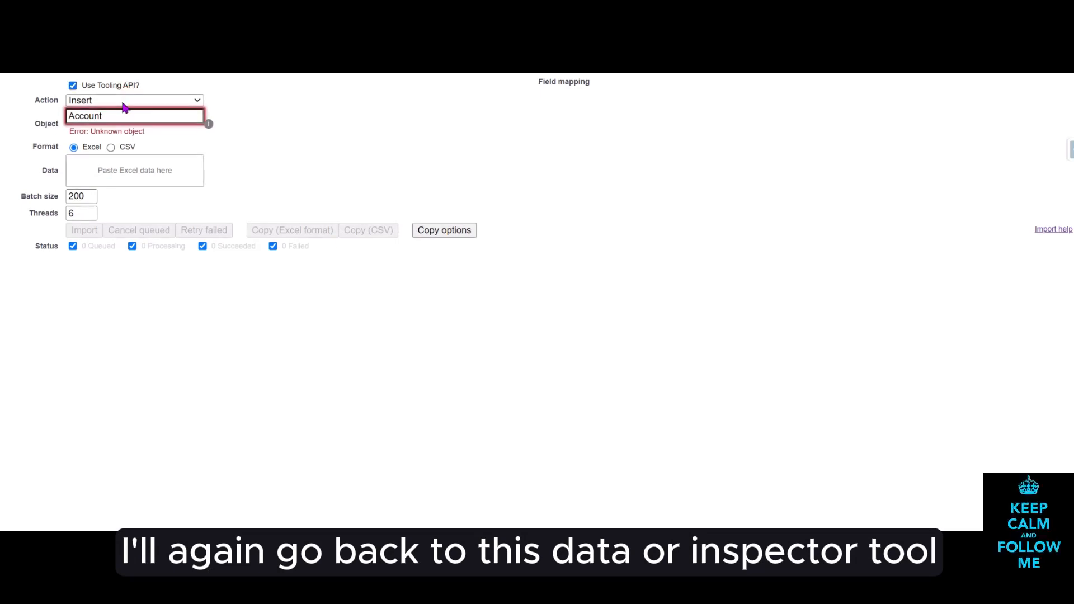
pyautogui.click(134, 101)
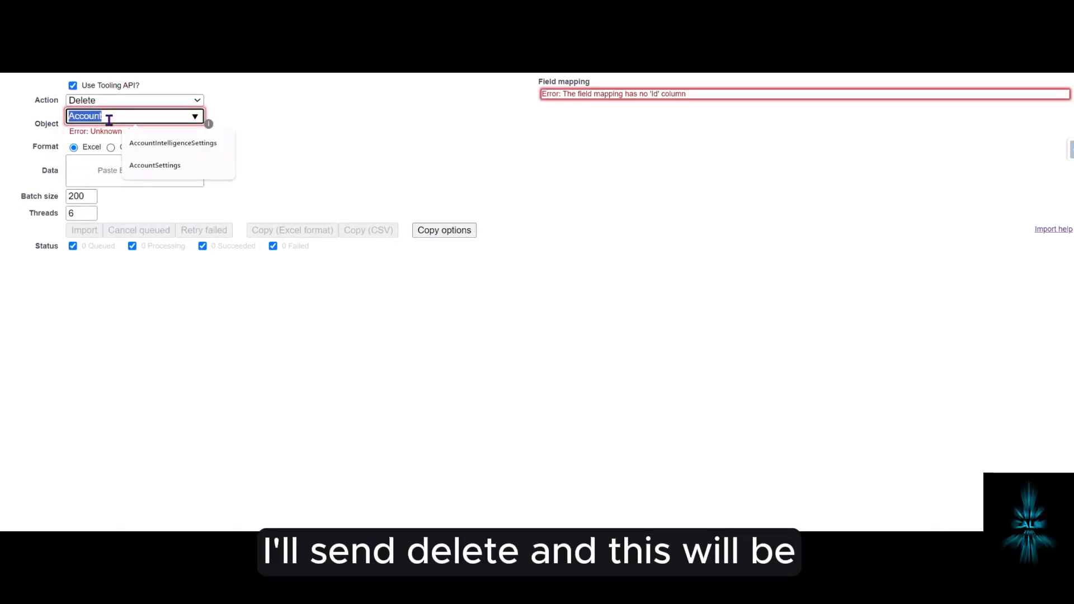
# Step: Attempt to enter ContentDocument as the import object, correcting a mistyped name
pyautogui.write('Con')
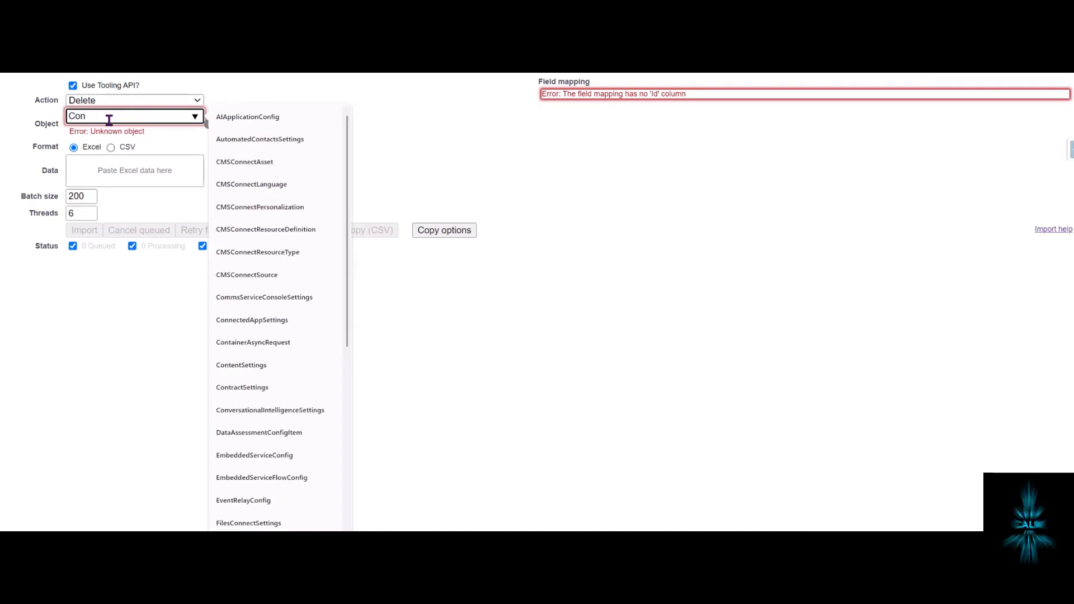
pyautogui.write('ten')
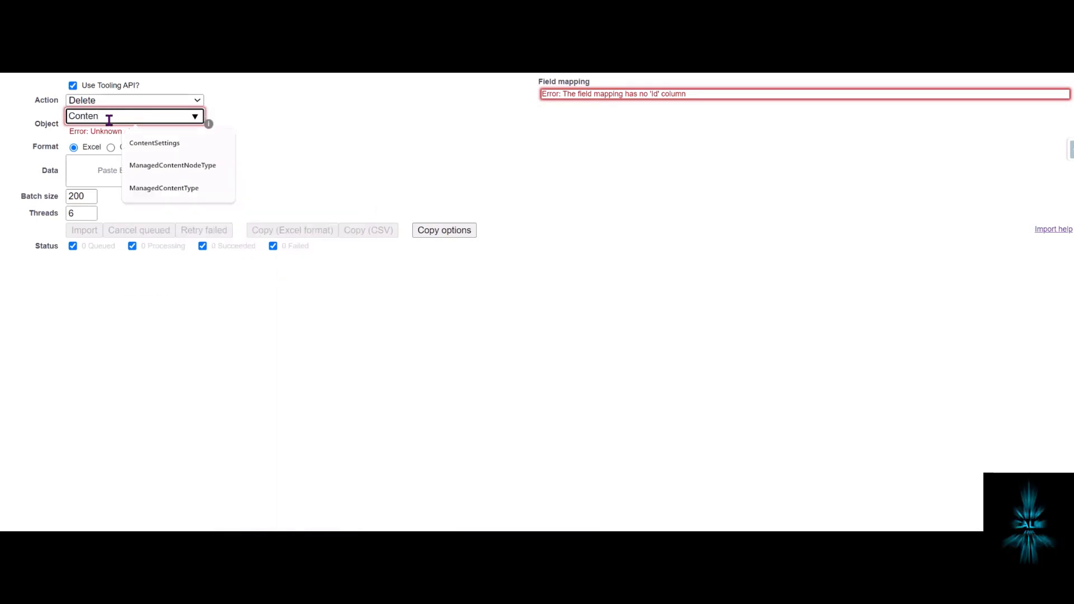
pyautogui.write('tver')
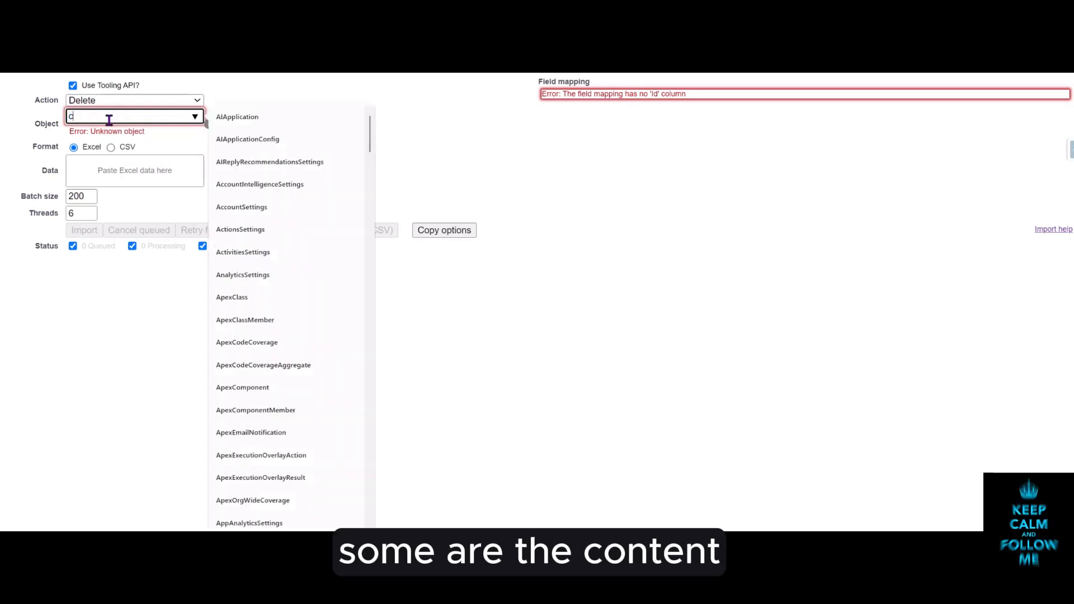
pyautogui.write('onten')
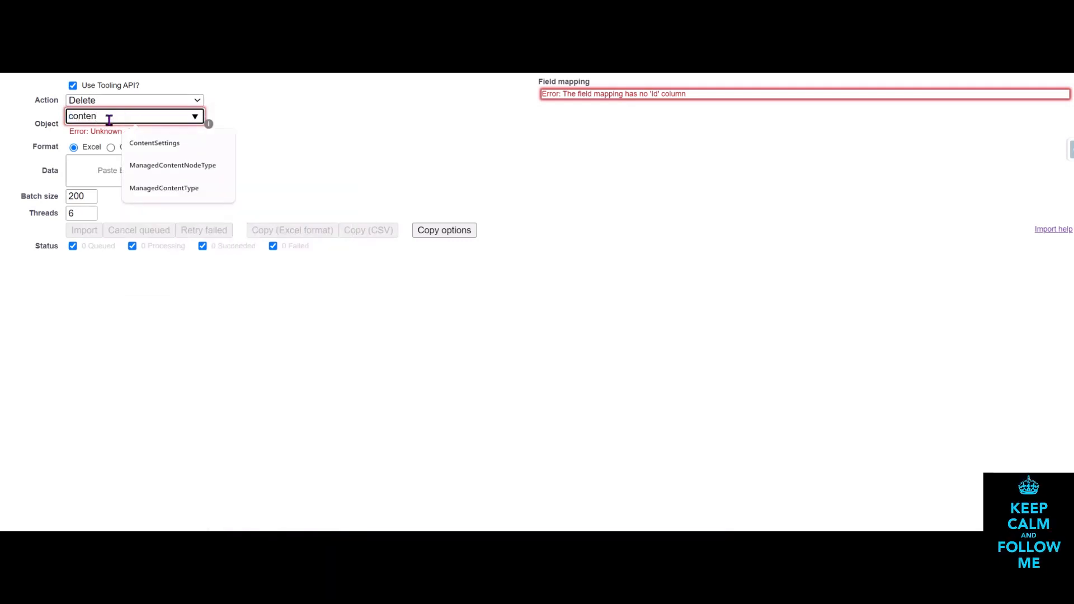
pyautogui.write('t')
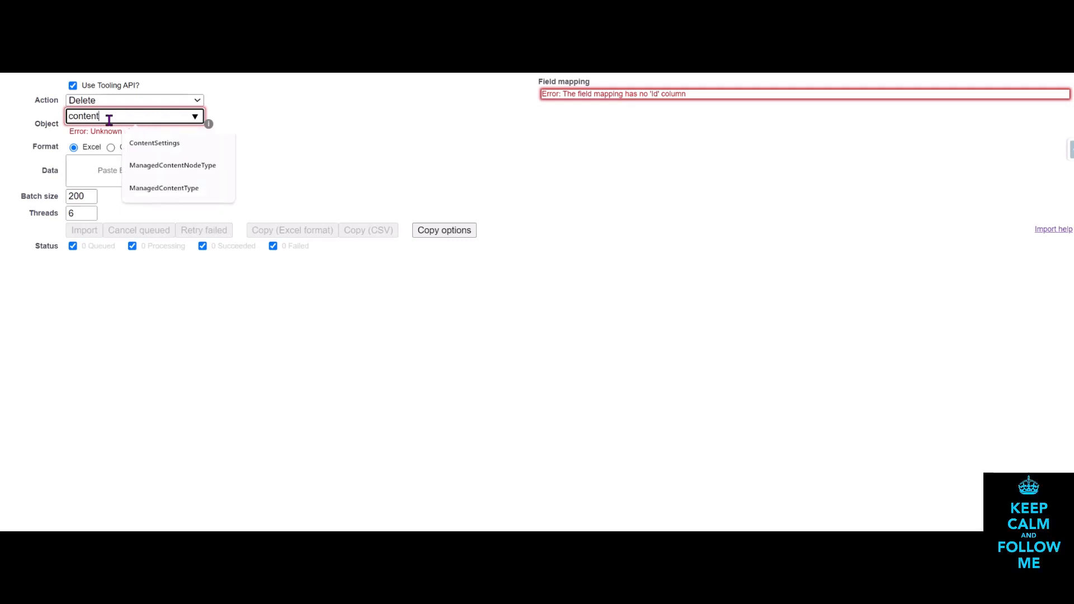
pyautogui.write('de')
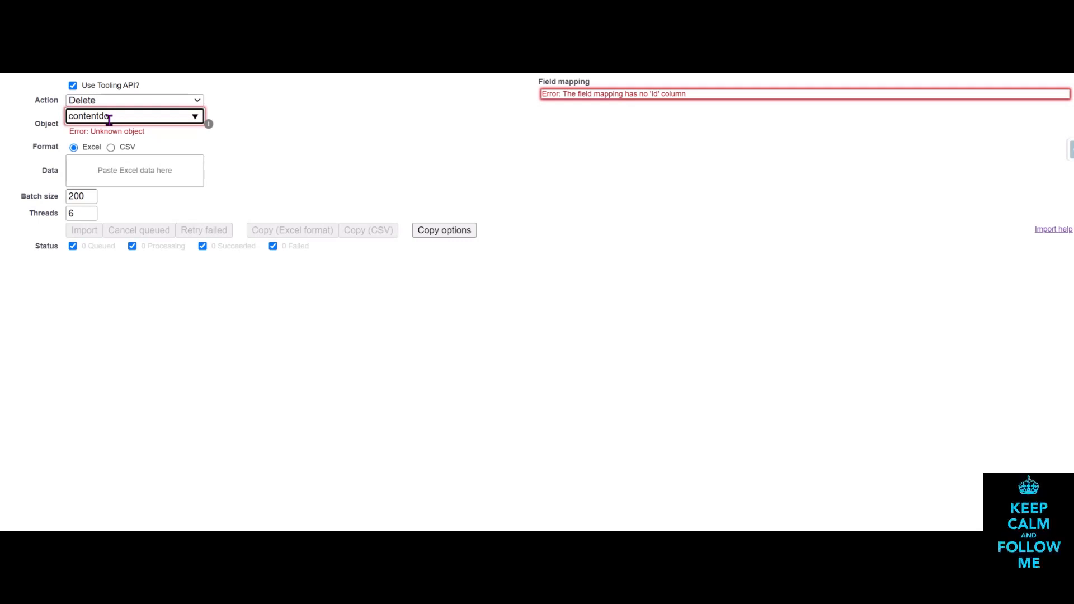
pyautogui.press('Backspace')
pyautogui.write('C')
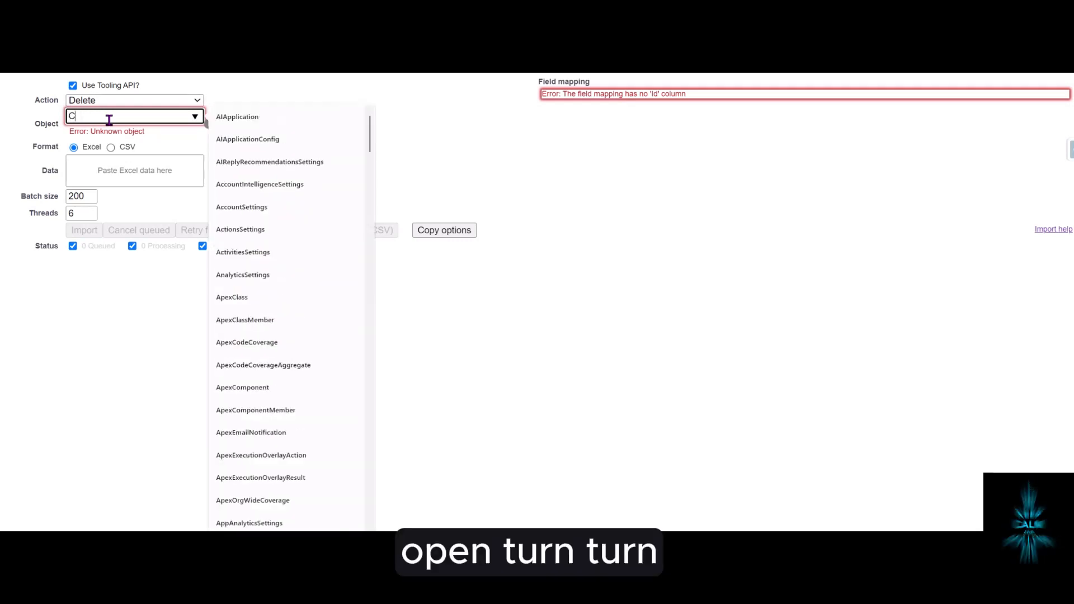
# Step: Paste the 932 copied ContentDocument rows into the Data box and type 'contentDoc' as the object
pyautogui.write('onte')
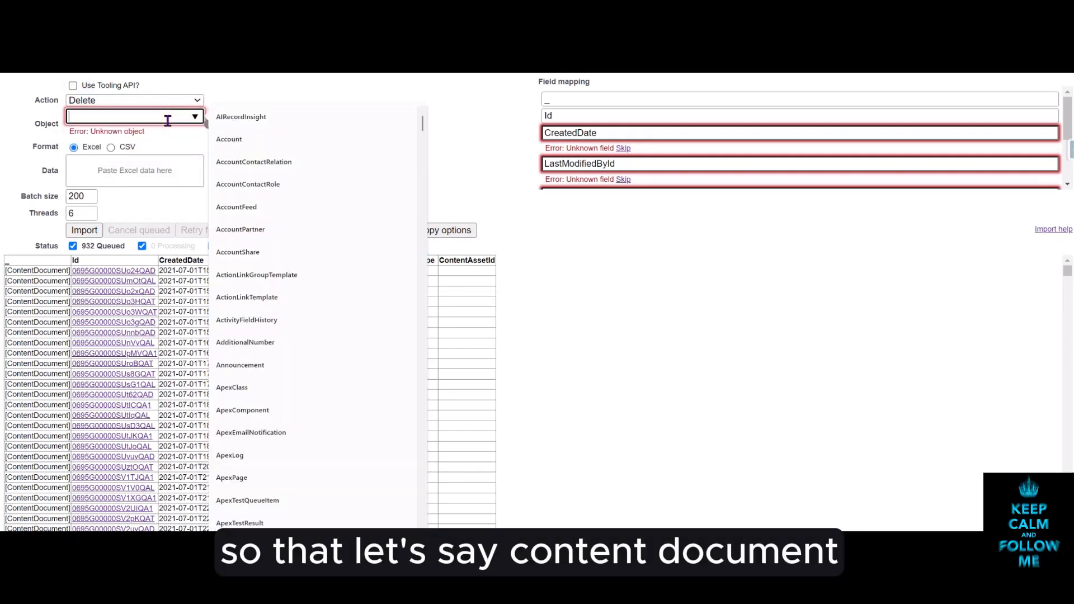
pyautogui.write('contentDoc')
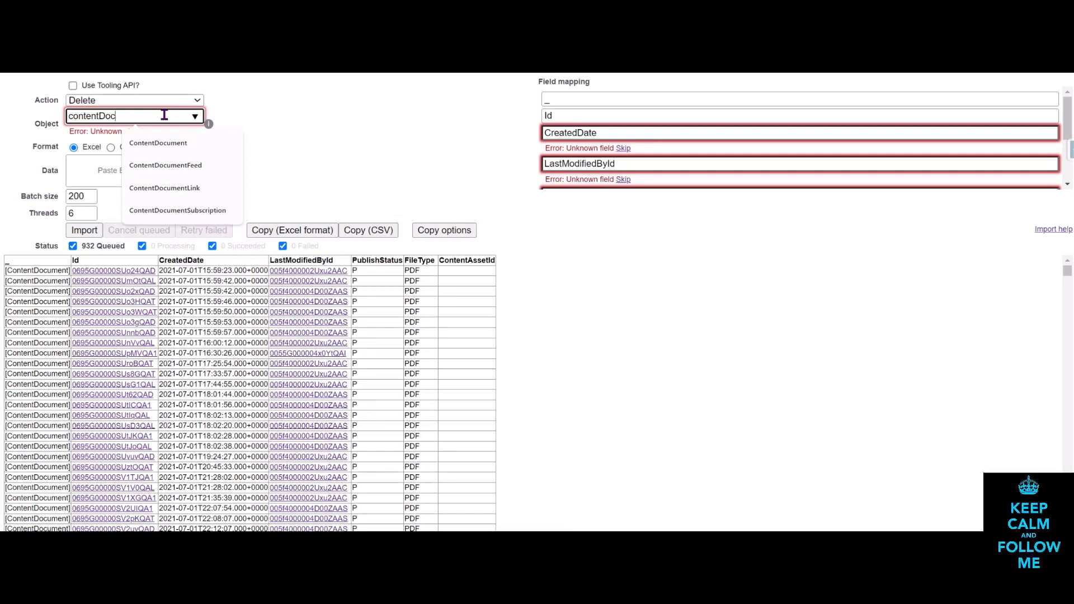
# Step: Select ContentDocument from the object suggestions and skip the unmapped non-Id columns
pyautogui.click(159, 143)
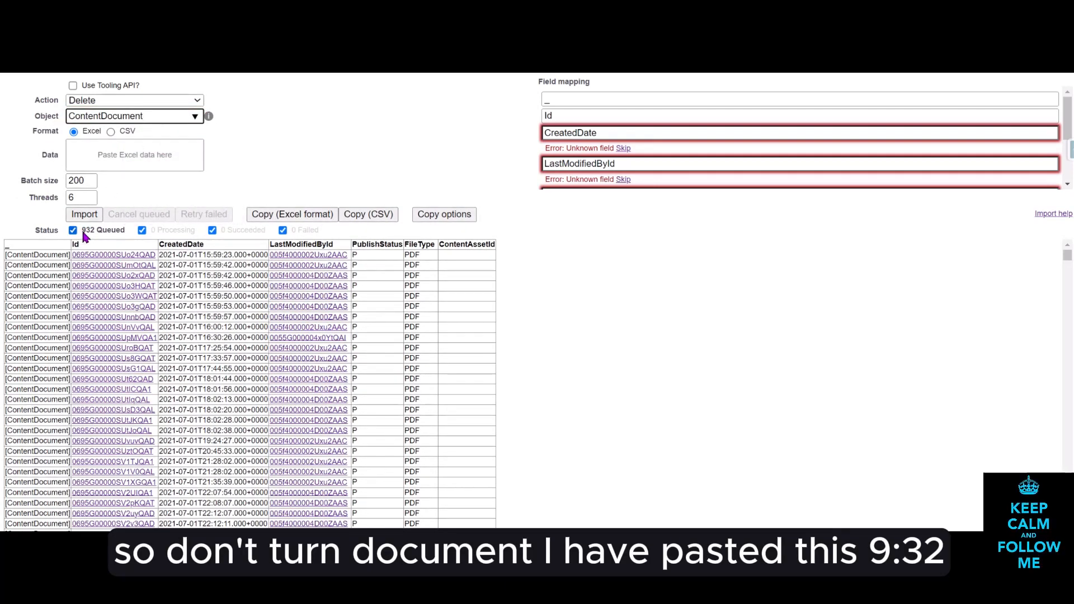
pyautogui.click(80, 180)
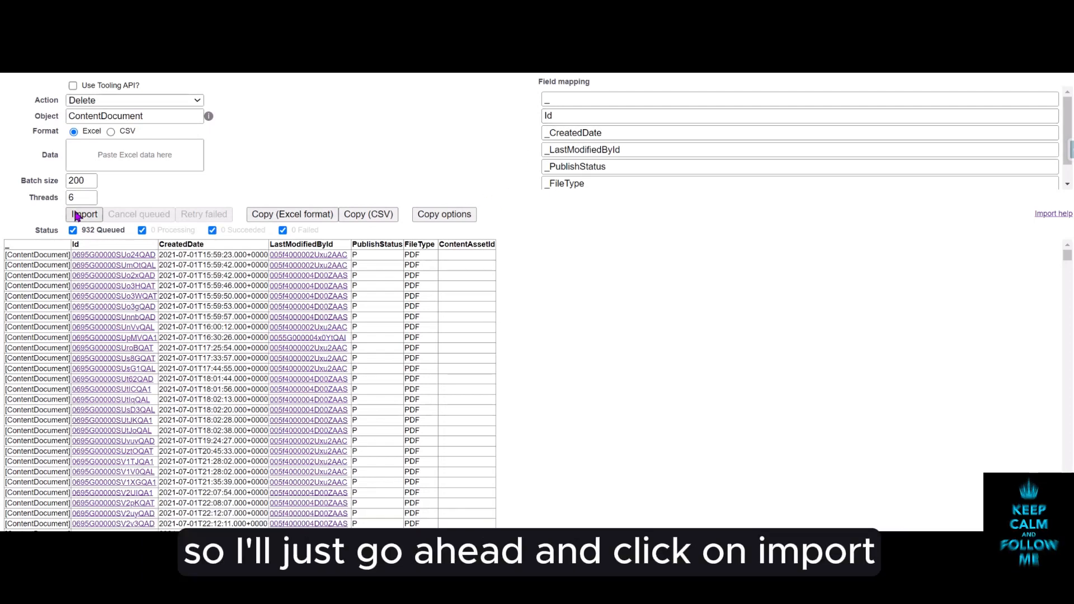
# Step: Start and confirm the delete import of the 932 ContentDocument records
pyautogui.click(83, 214)
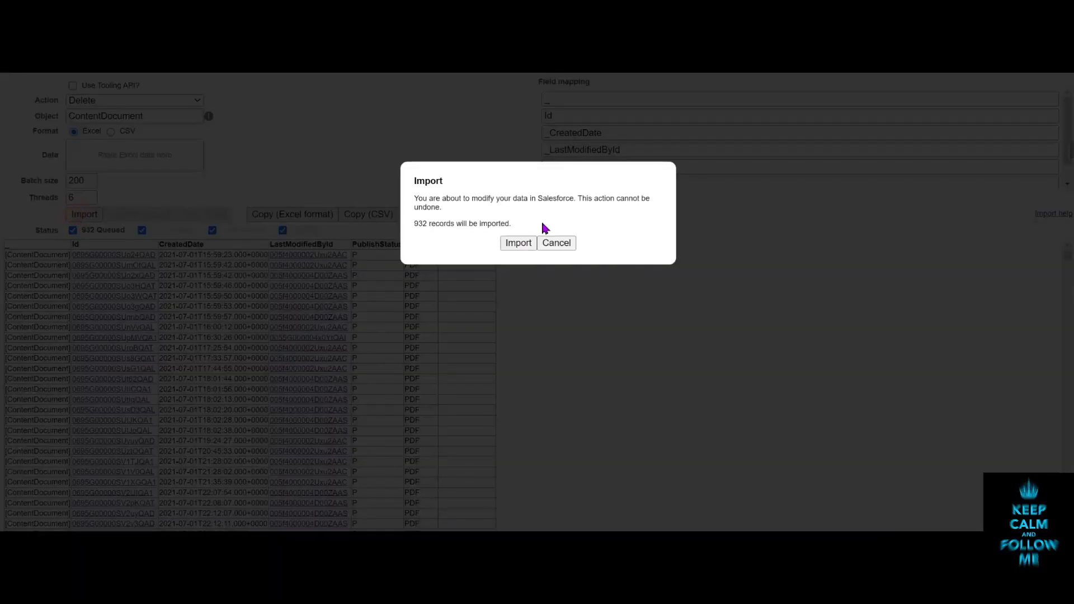
pyautogui.moveTo(517, 242)
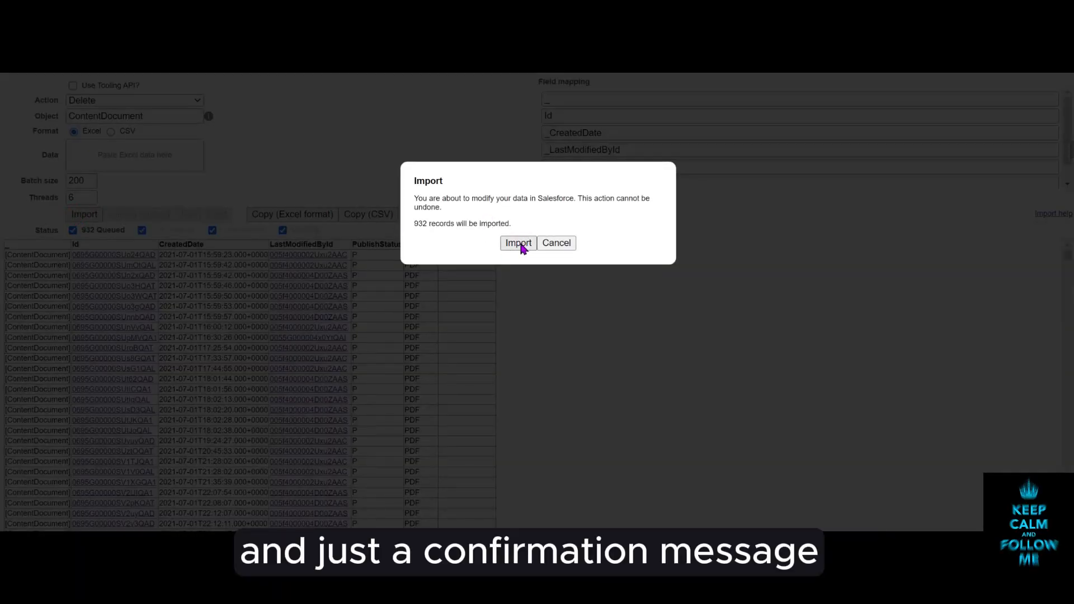
pyautogui.click(518, 243)
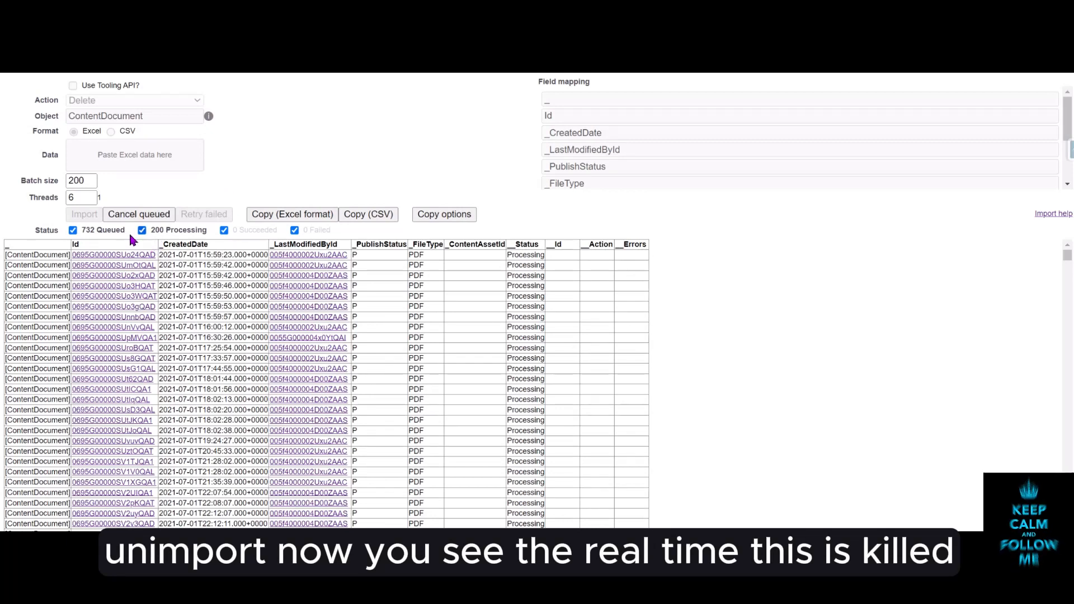
pyautogui.moveTo(163, 238)
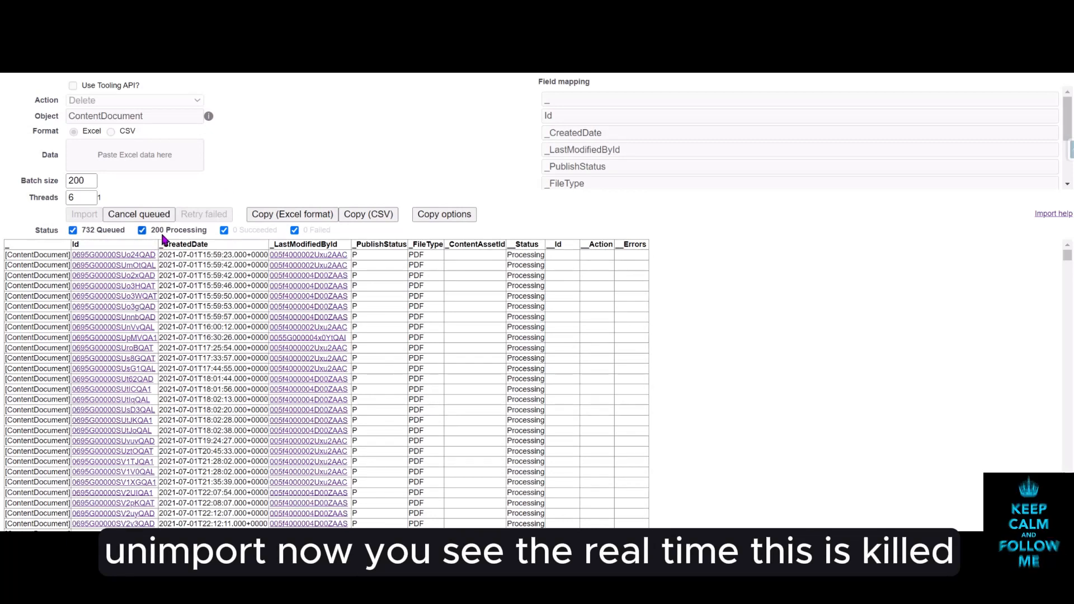